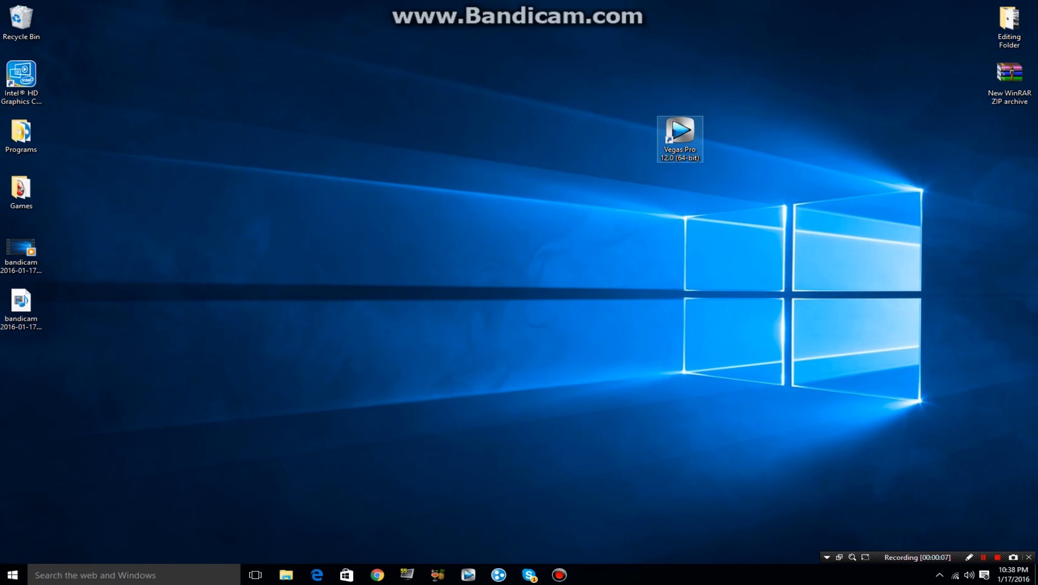
pyautogui.moveTo(679, 137)
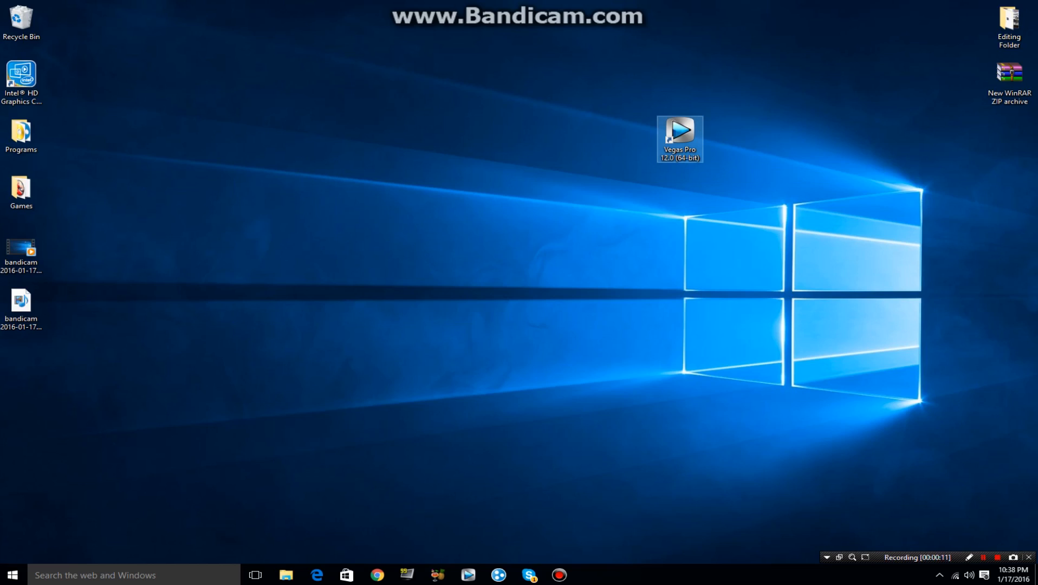
# Bring up the context menu of the Vegas Pro 12.0 desktop shortcut to reach its Properties
pyautogui.rightClick(679, 130)
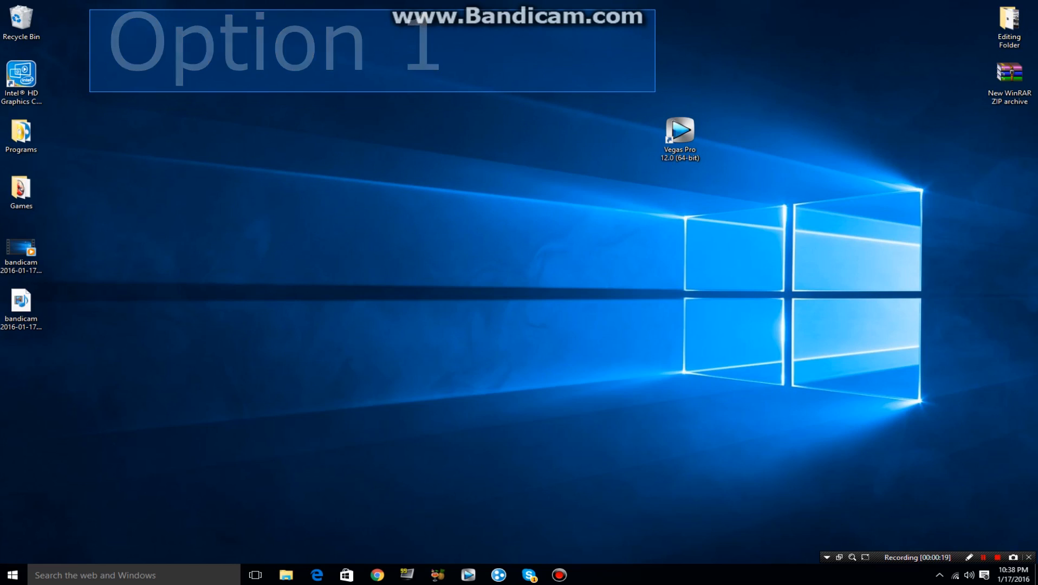
pyautogui.rightClick(679, 132)
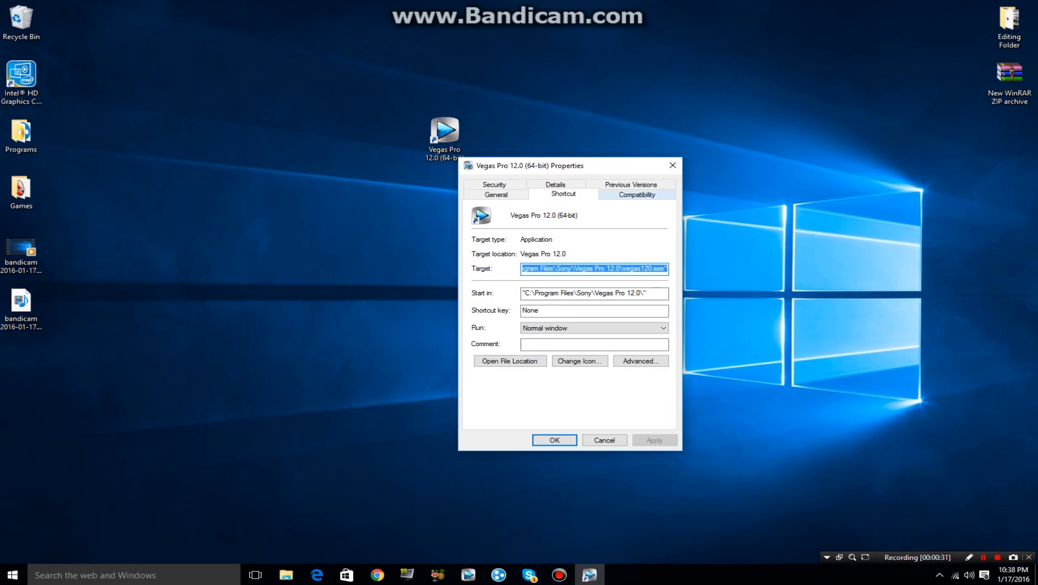
# In the Compatibility settings, try several Windows versions in the compatibility mode list
pyautogui.click(635, 194)
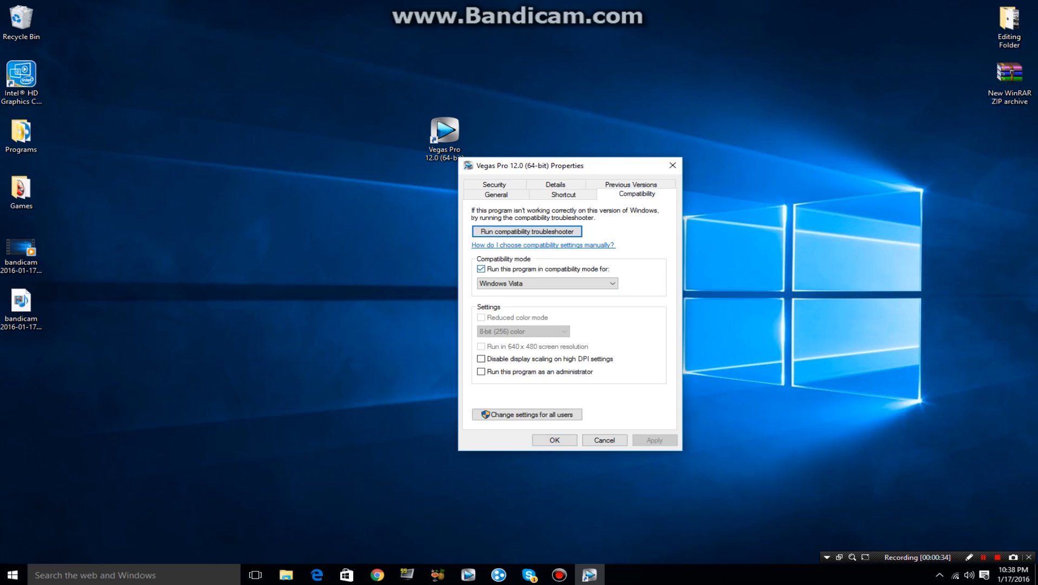
pyautogui.click(545, 283)
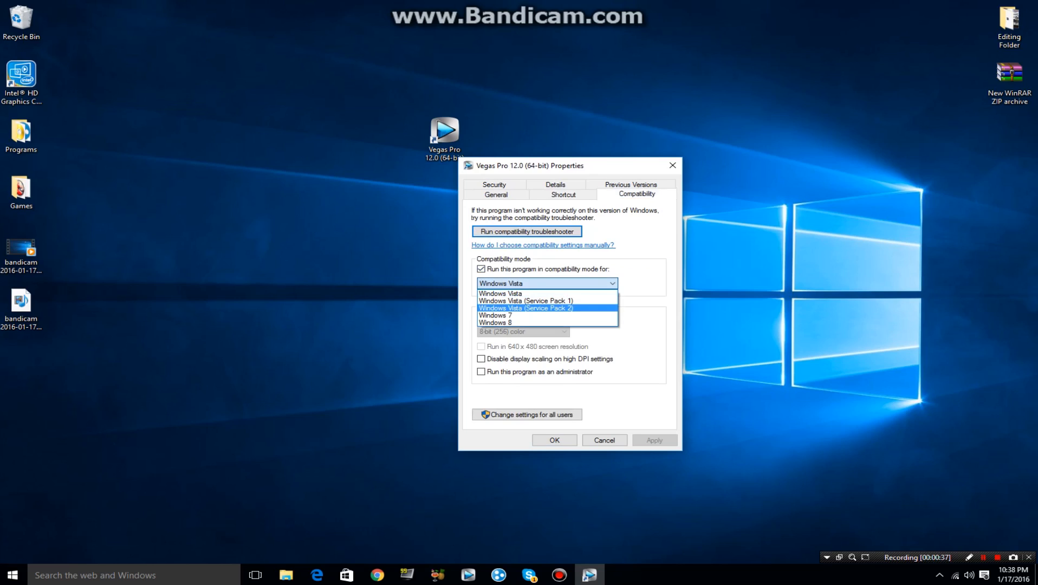
pyautogui.click(496, 322)
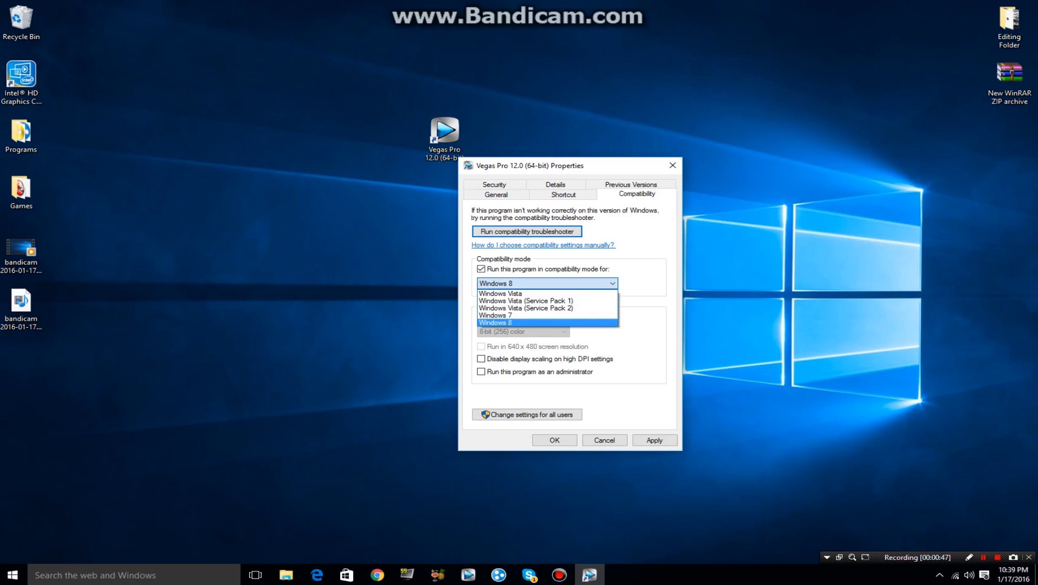
pyautogui.click(495, 315)
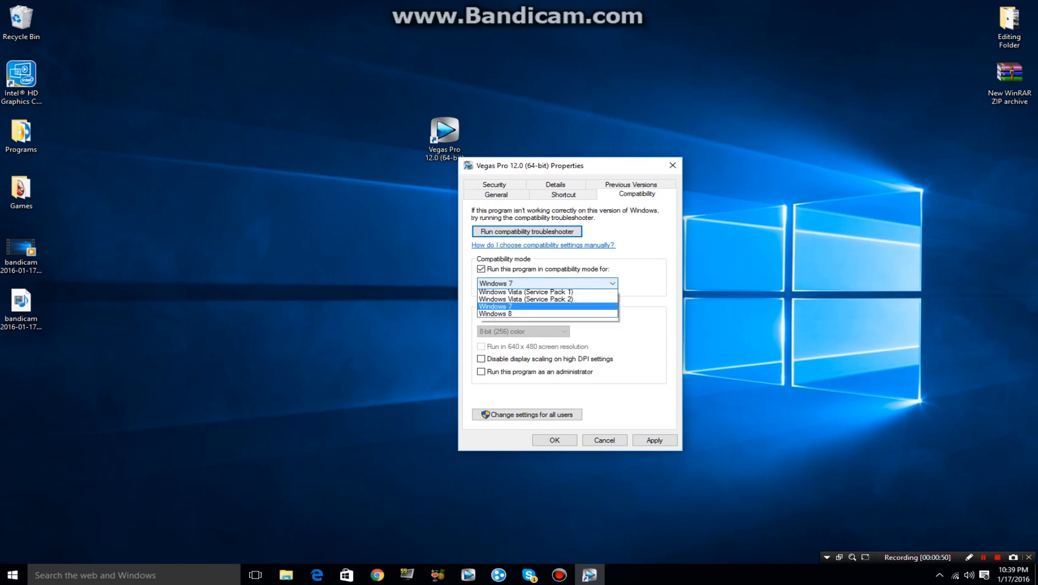
pyautogui.click(495, 314)
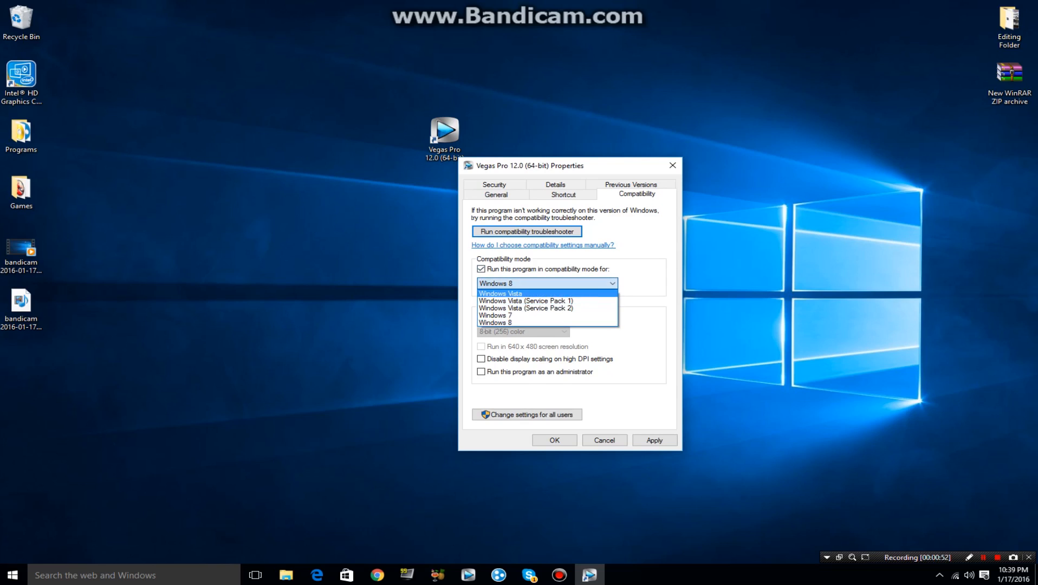
pyautogui.click(501, 294)
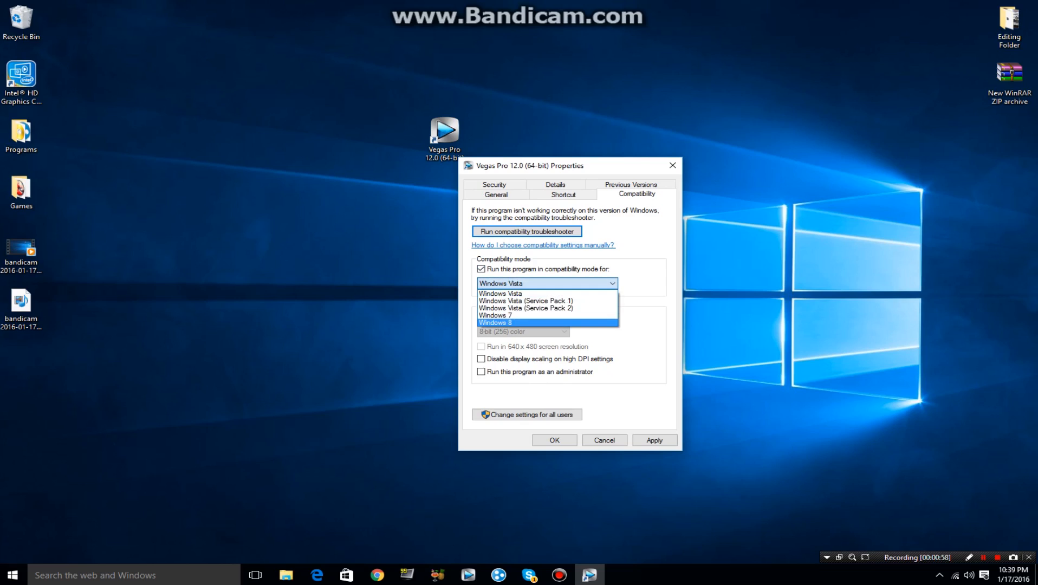
# Pick Windows 7, try another version, then leave compatibility mode off and confirm the properties
pyautogui.click(495, 315)
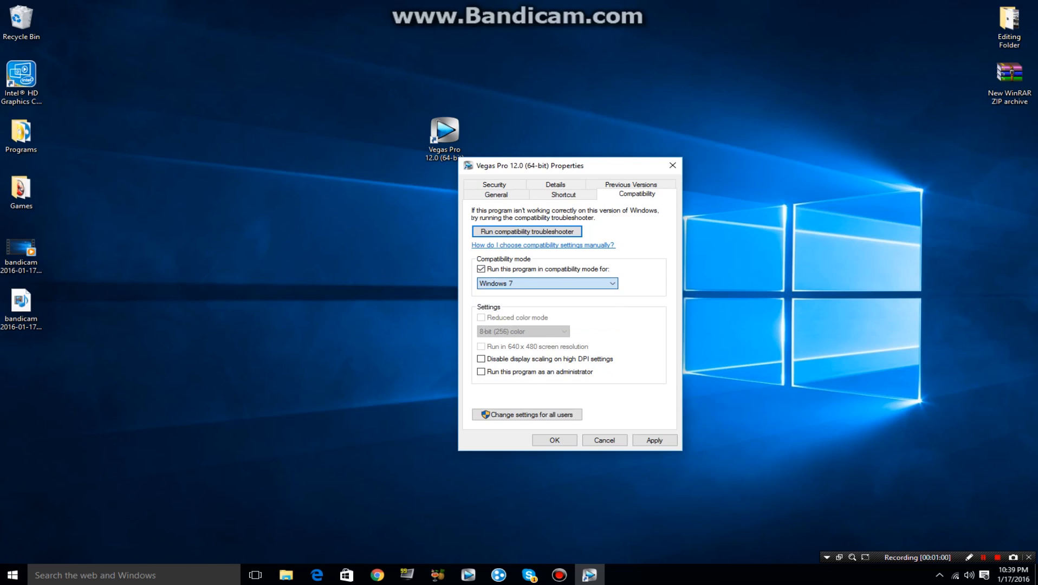
pyautogui.click(544, 283)
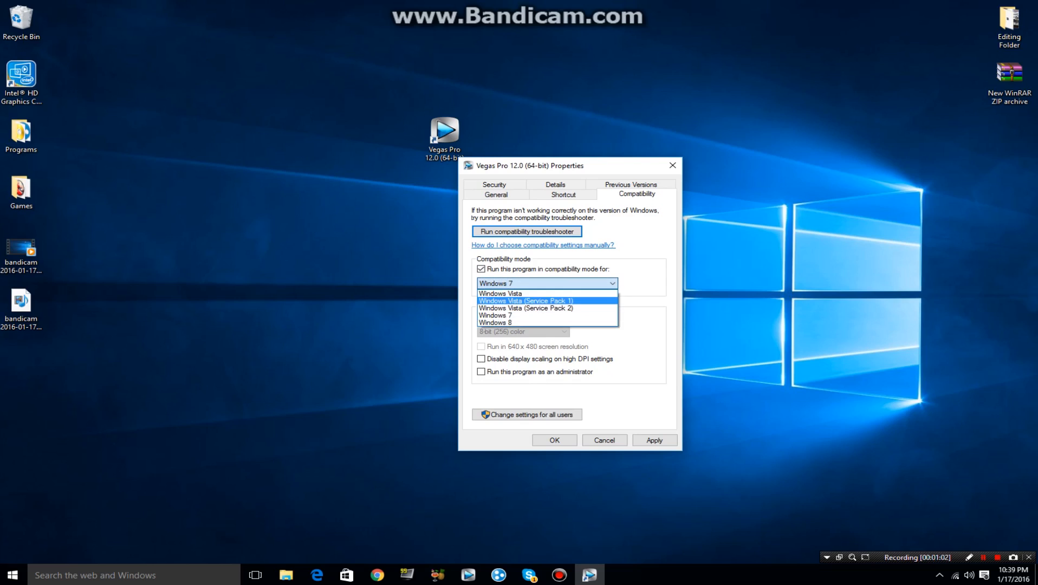
pyautogui.click(500, 294)
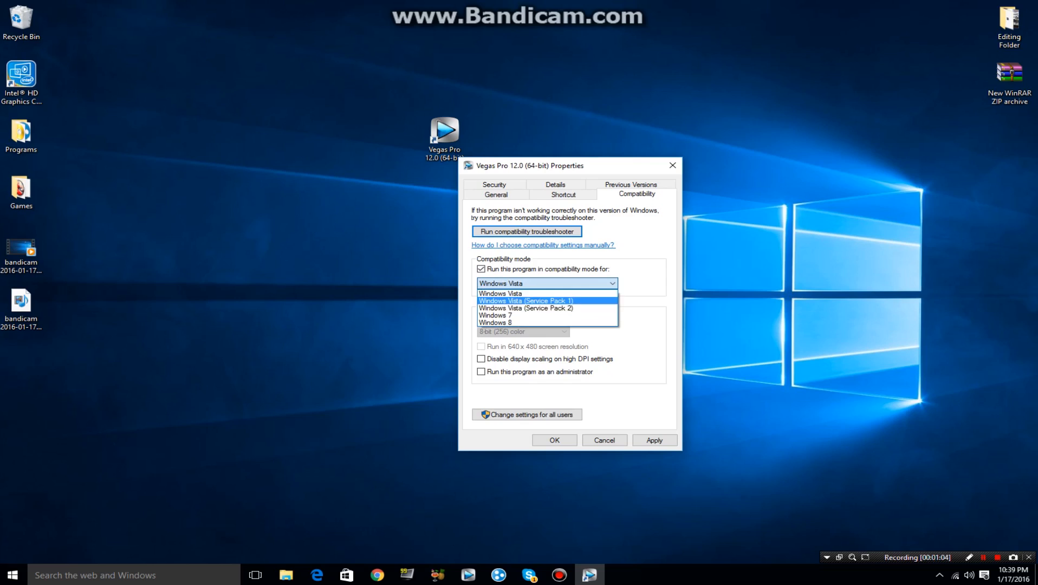
pyautogui.moveTo(500, 293)
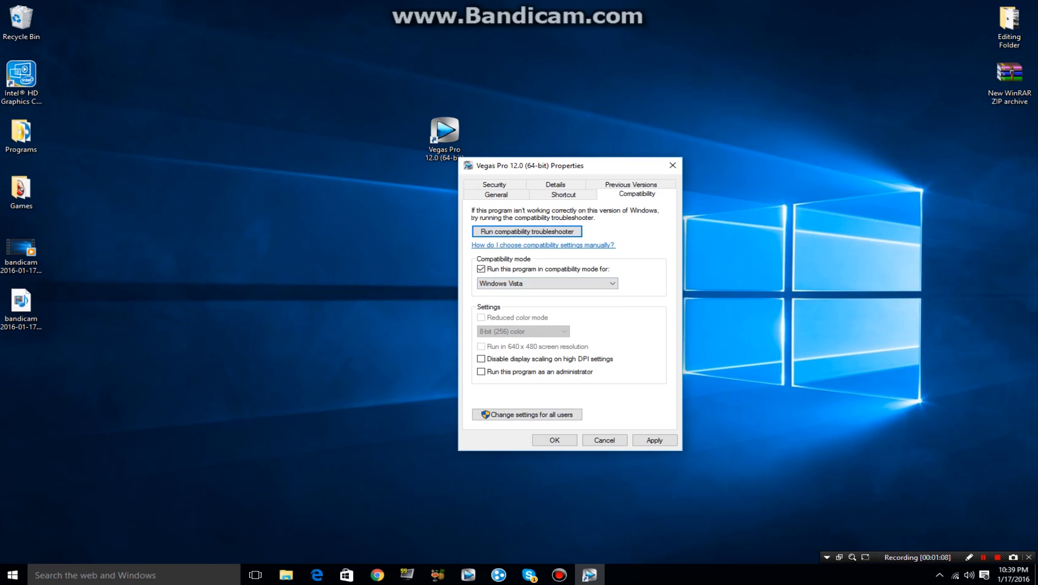
pyautogui.click(481, 268)
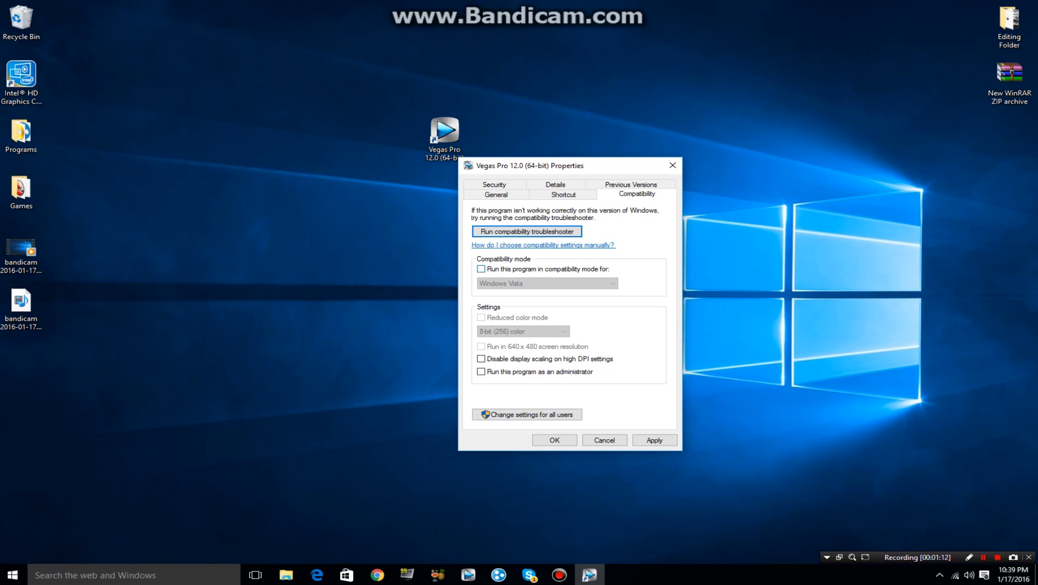
pyautogui.click(481, 269)
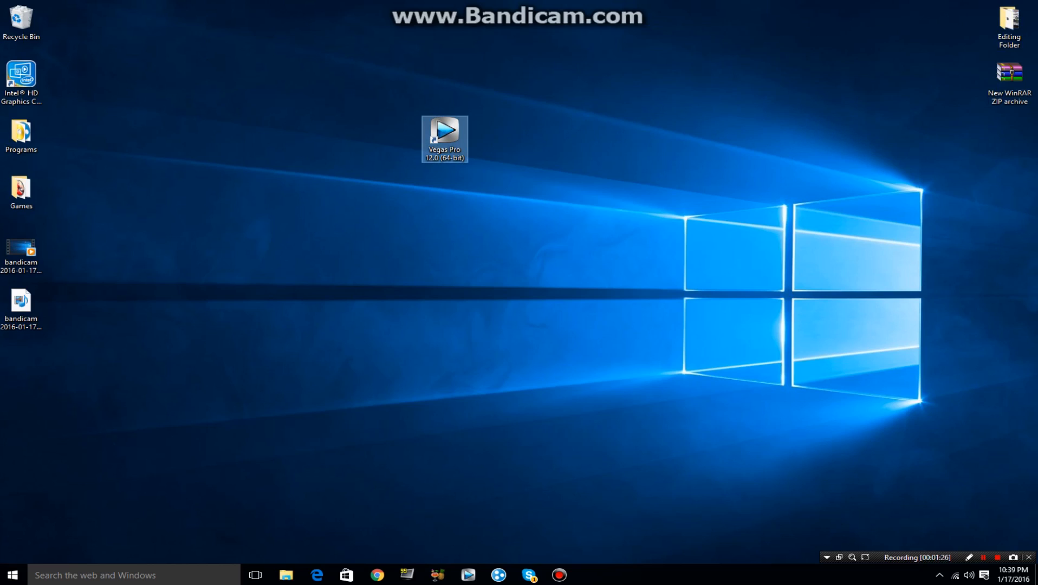
# Launch Vegas Pro 12.0 and dismiss the autosave-restore prompt and the project loading error
pyautogui.doubleClick(444, 129)
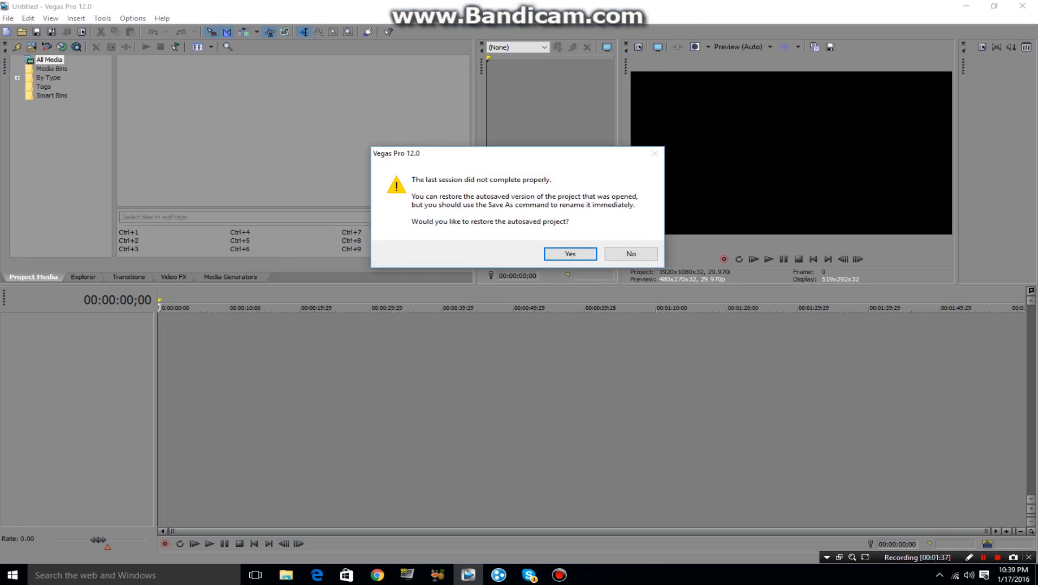
pyautogui.click(569, 254)
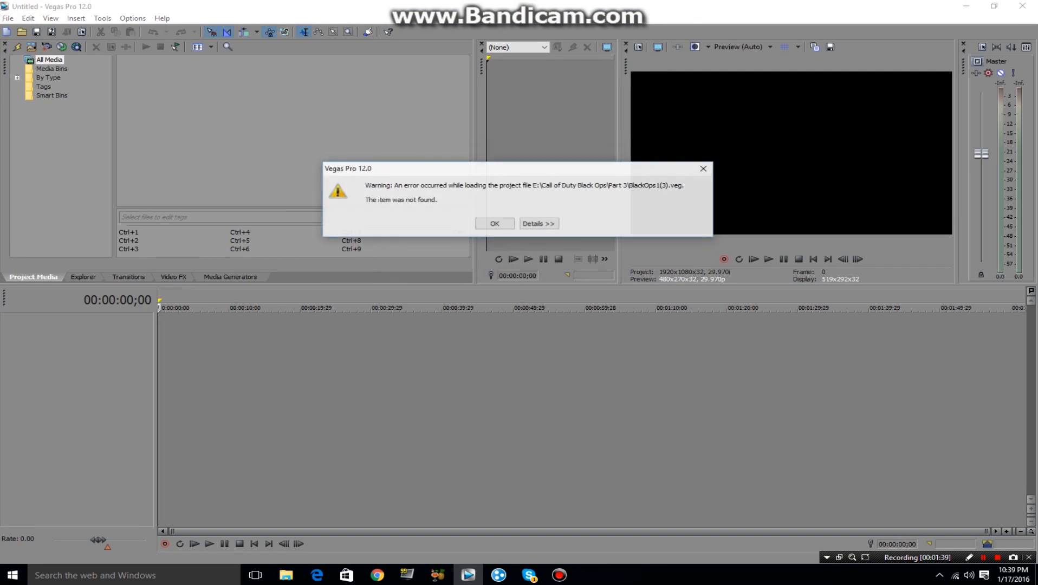
pyautogui.click(494, 223)
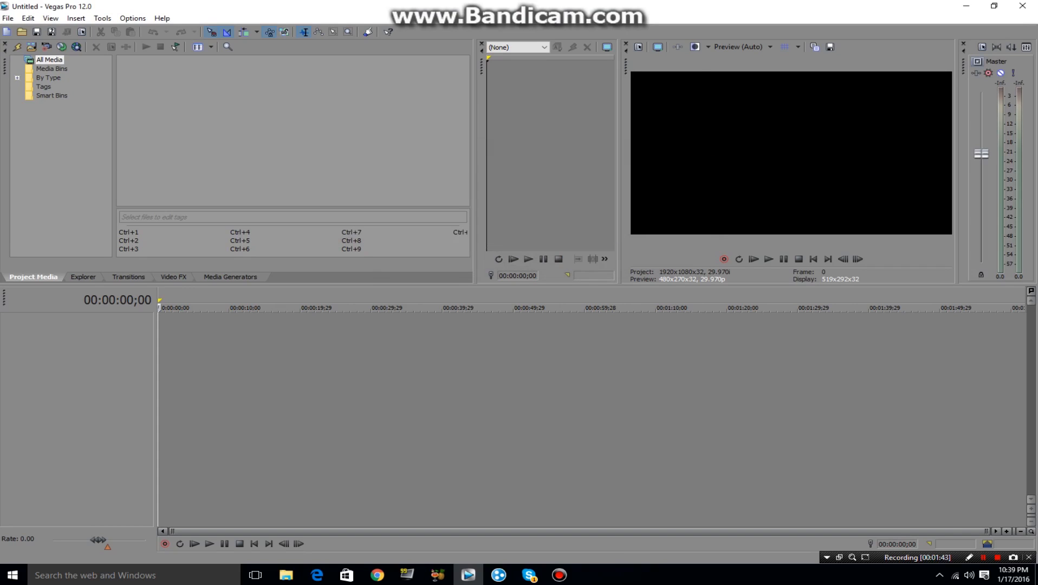
# Reach the Video section of the program Preferences via the Options menu
pyautogui.click(162, 17)
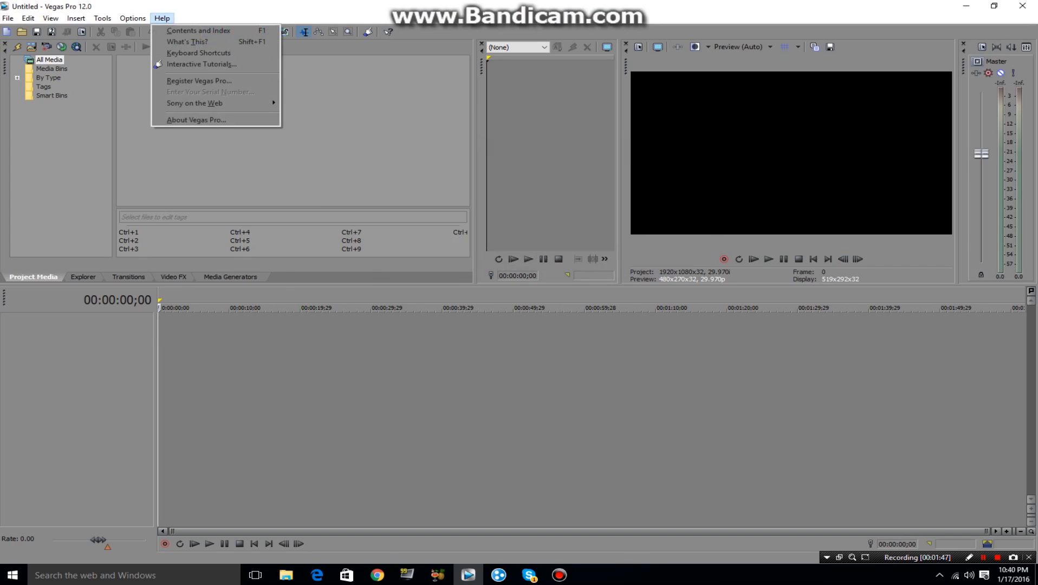
pyautogui.click(132, 18)
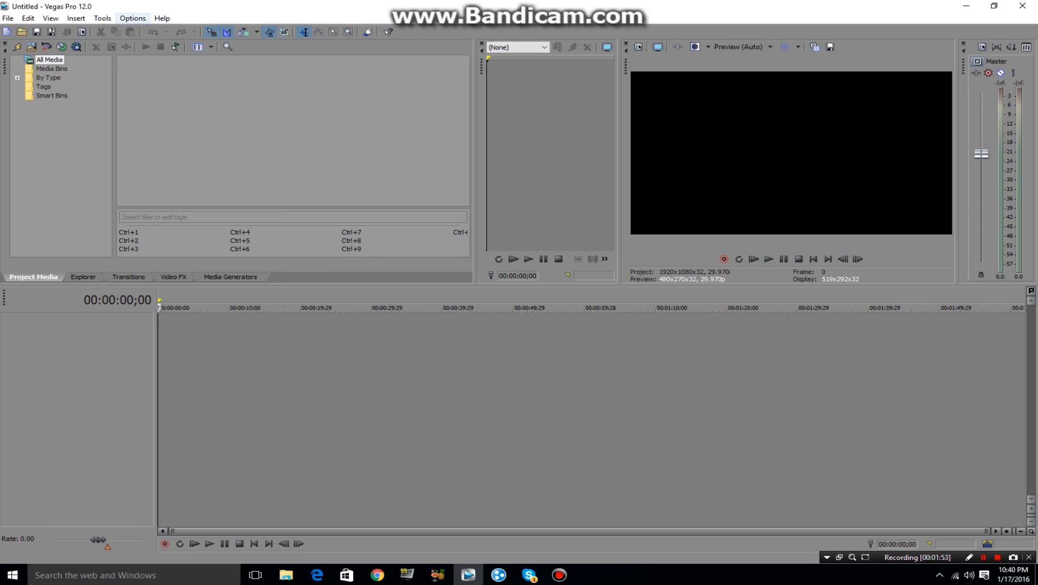
pyautogui.click(132, 17)
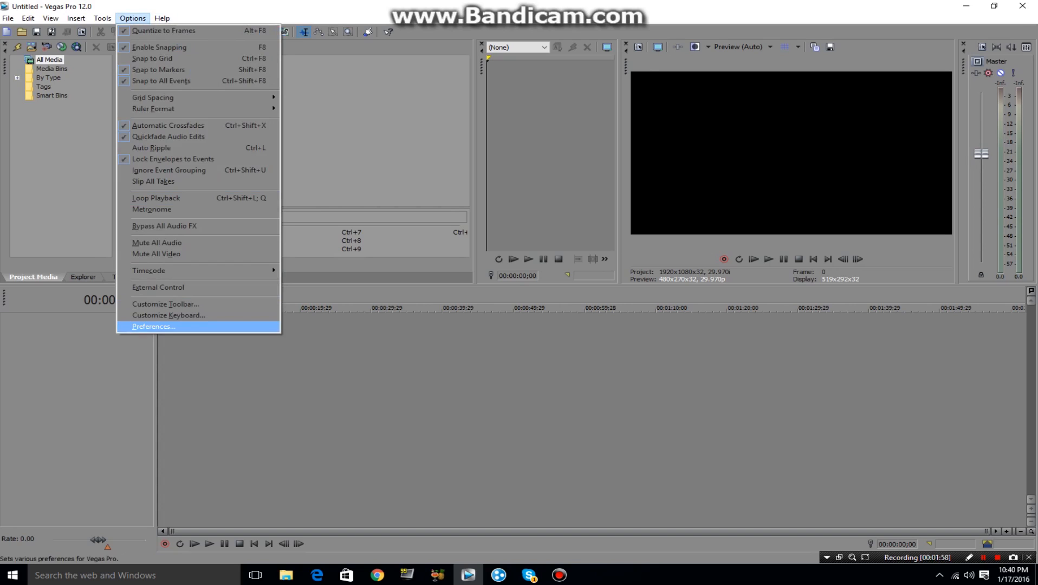
pyautogui.click(152, 326)
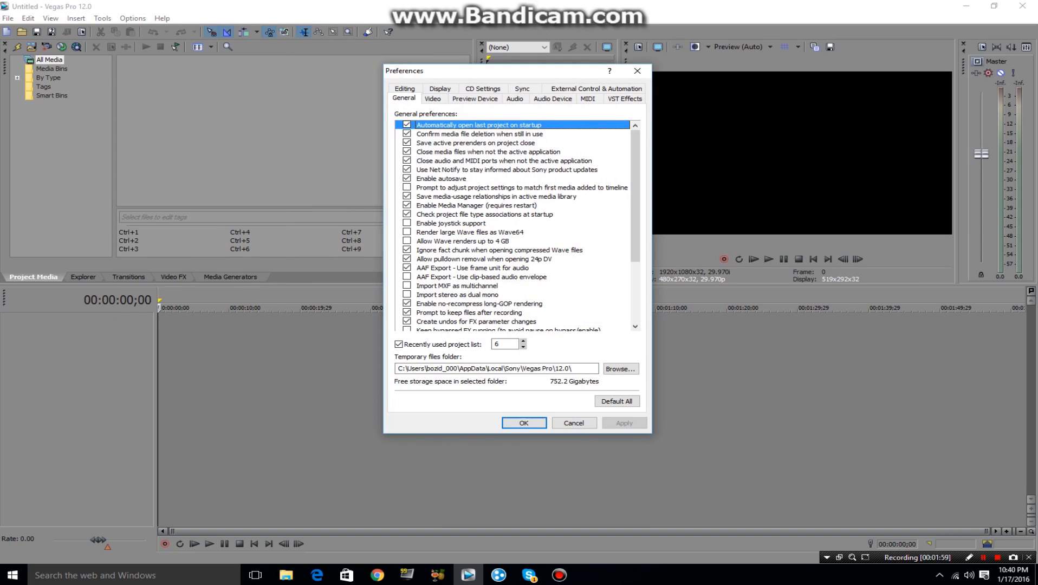
pyautogui.click(432, 97)
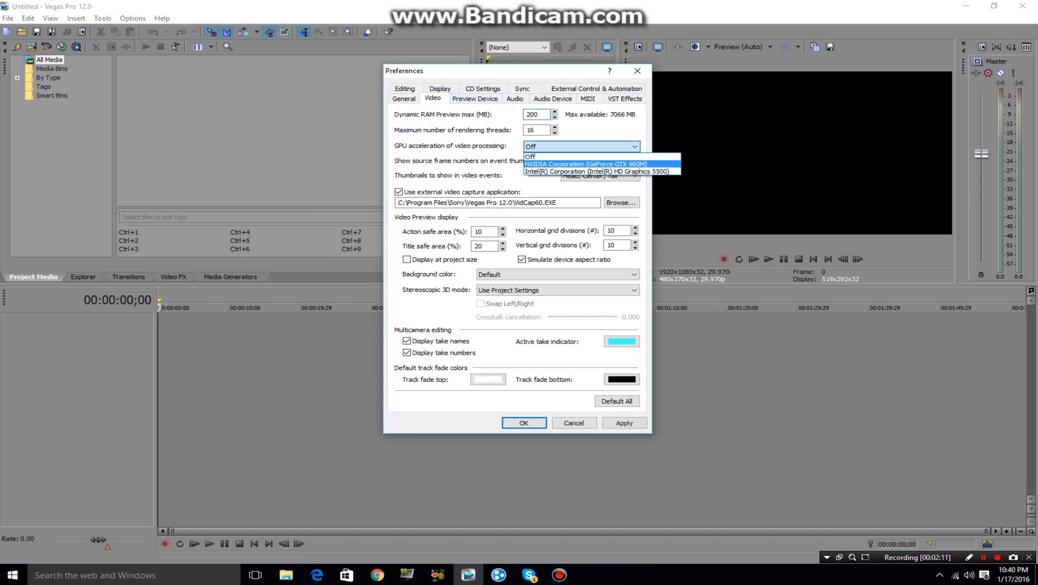
# Set GPU acceleration of video processing to Off and acknowledge the restart-required notice
pyautogui.click(580, 164)
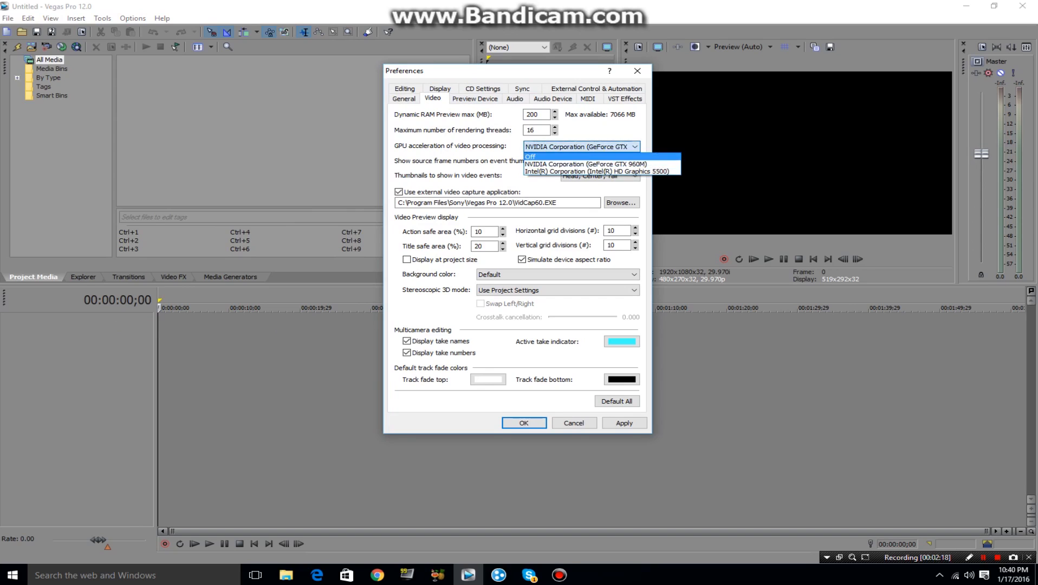
pyautogui.click(530, 156)
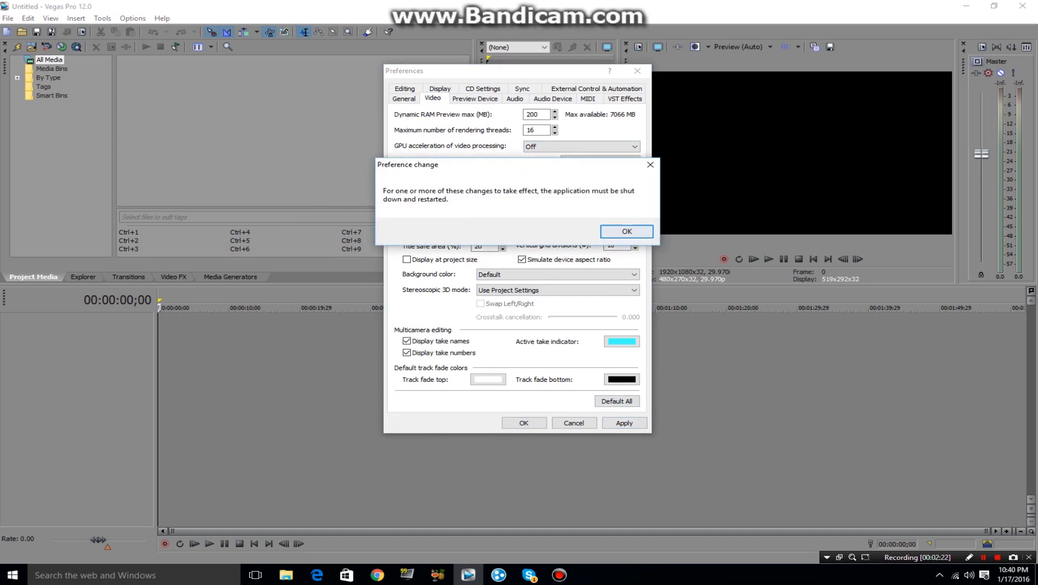
pyautogui.click(625, 232)
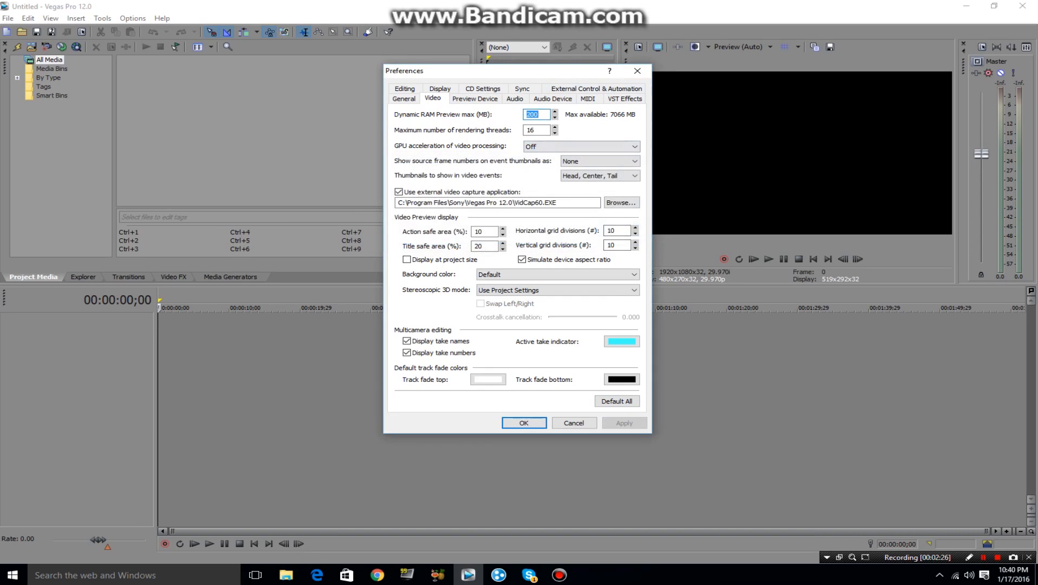
# Save the preferences and relaunch Vegas Pro so the GPU change takes effect
pyautogui.click(523, 423)
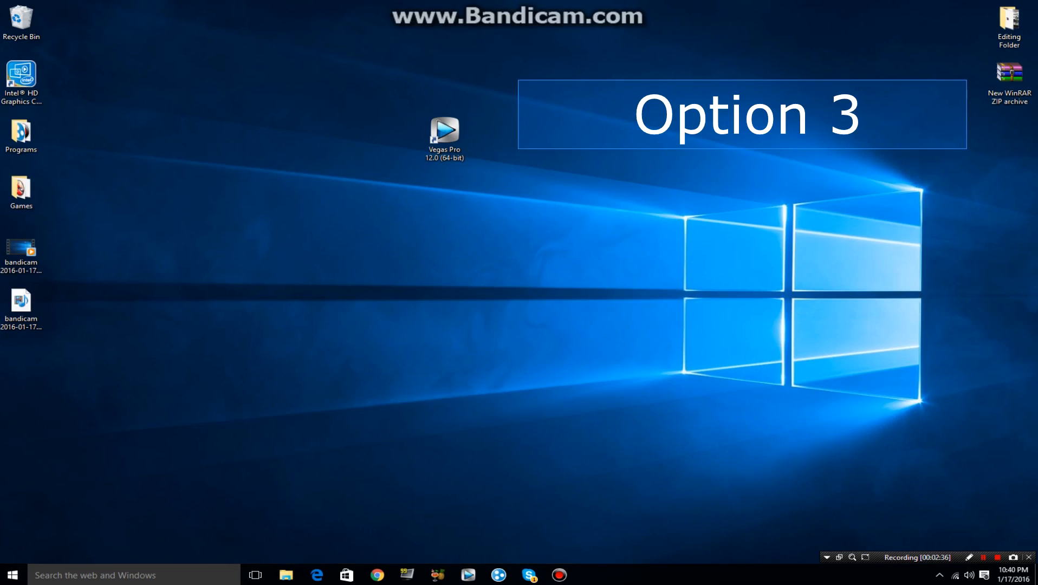
pyautogui.doubleClick(443, 129)
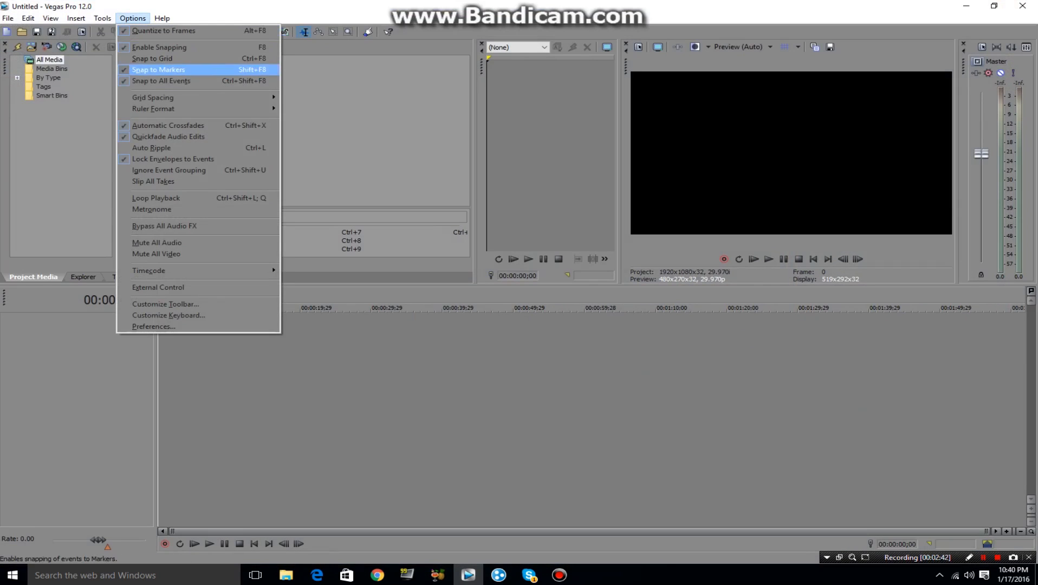
pyautogui.moveTo(157, 288)
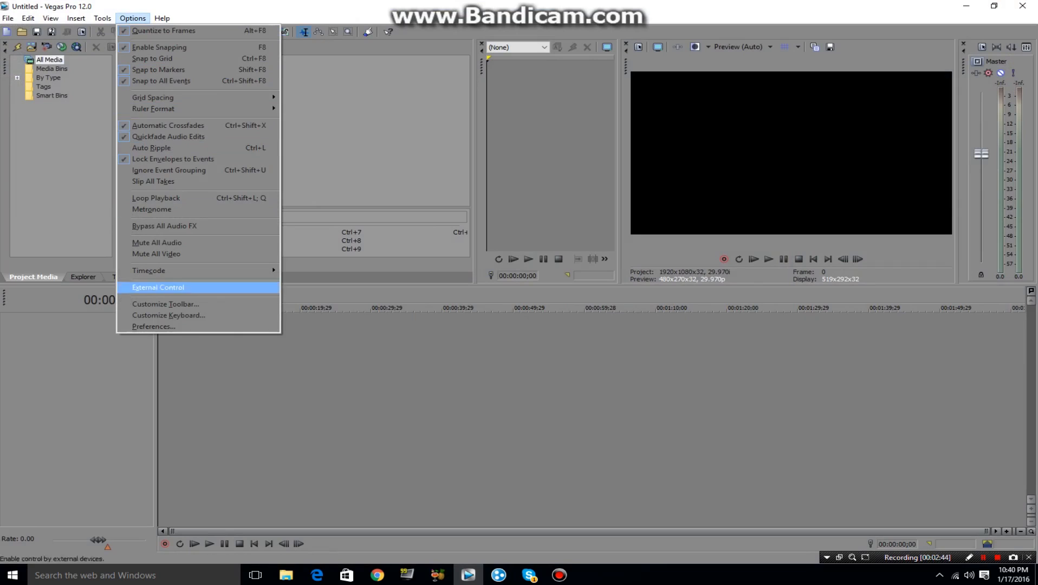
pyautogui.moveTo(154, 326)
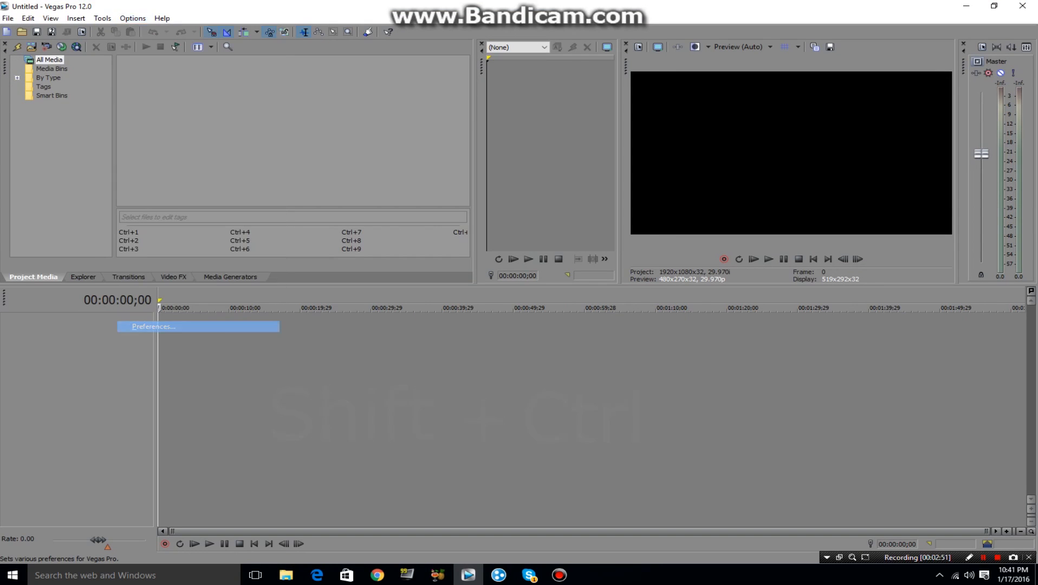
# In the hidden Internal preferences, filter the list for 'enable m' to find multi-core rendering
pyautogui.click(152, 326)
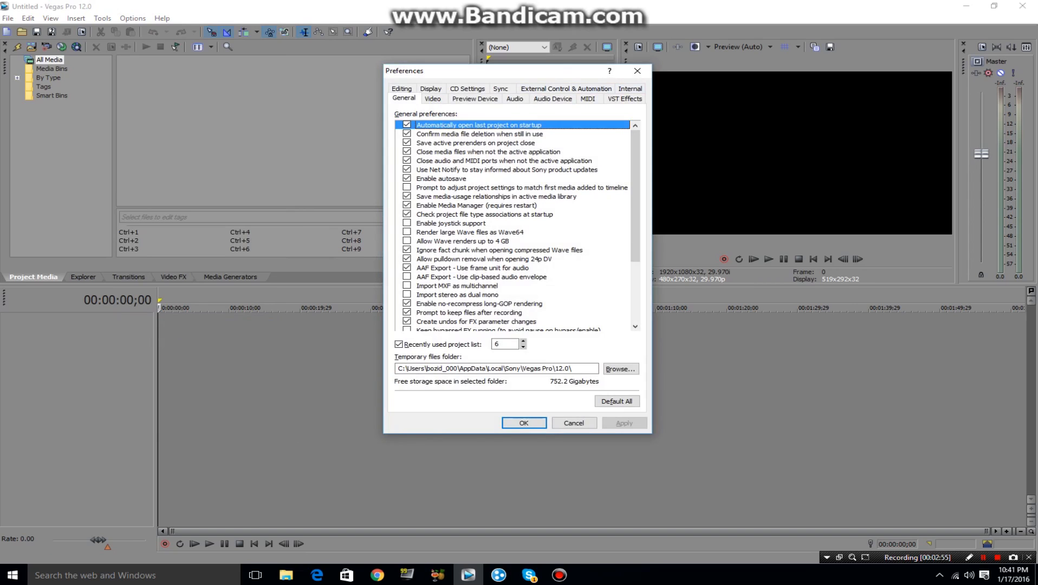
pyautogui.click(630, 98)
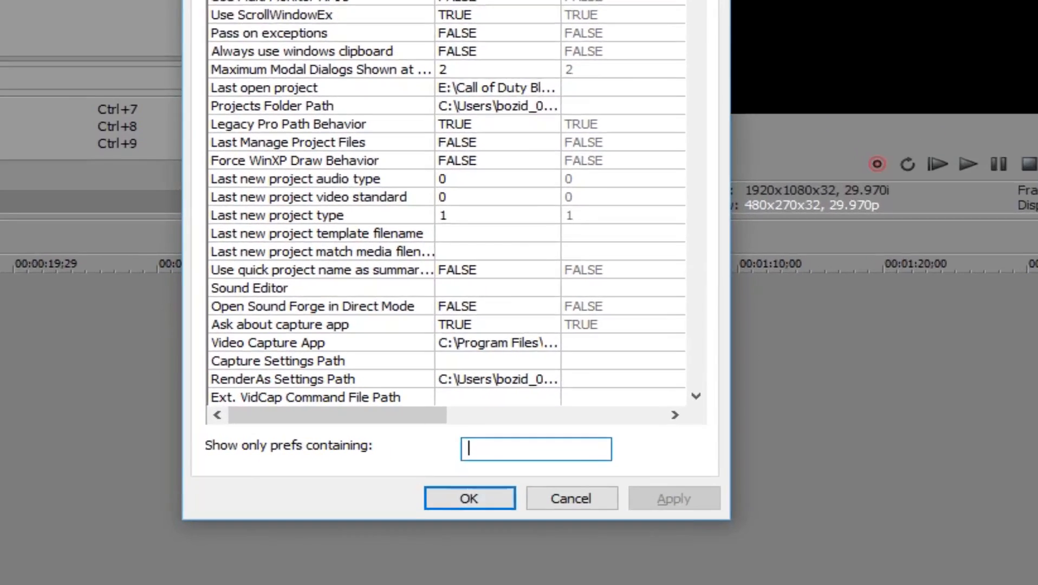
pyautogui.write('enabl')
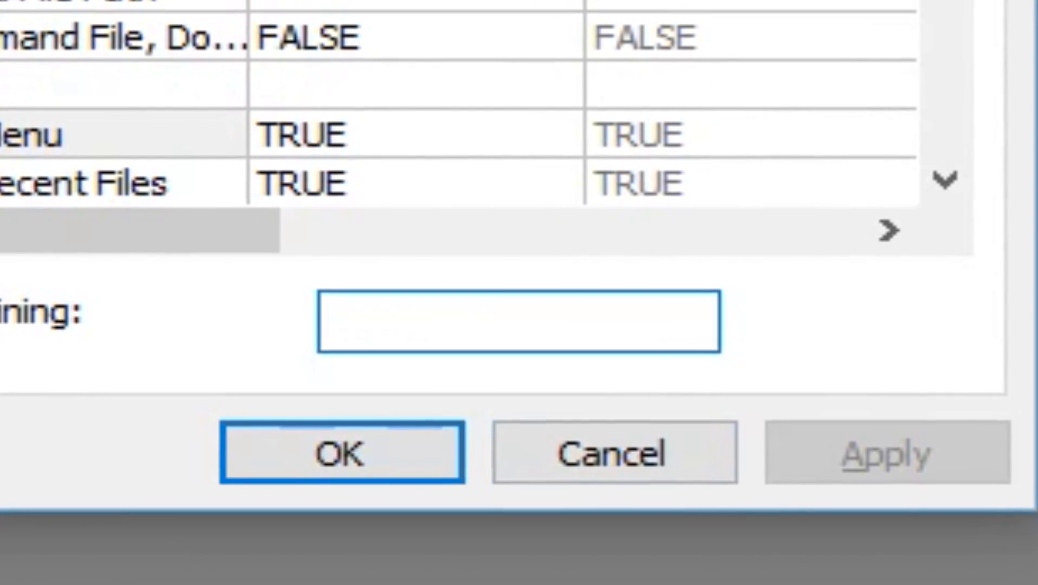
pyautogui.click(516, 324)
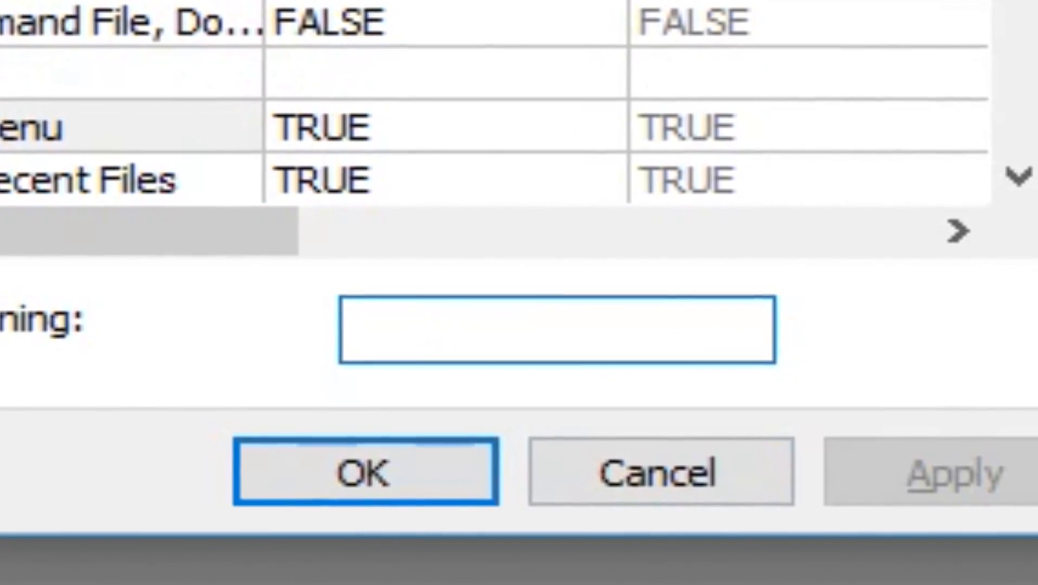
pyautogui.write('enable')
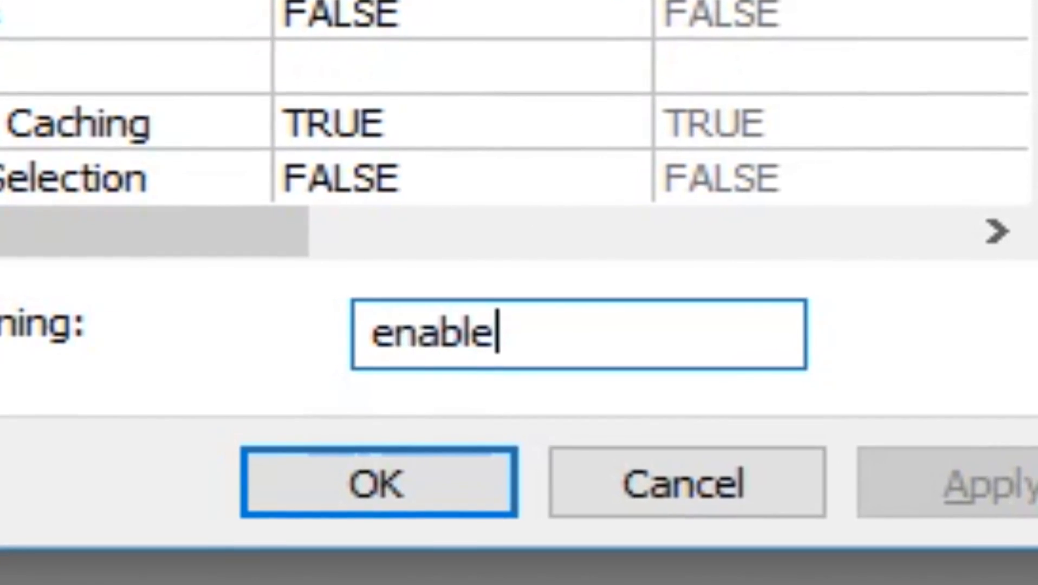
pyautogui.write('mul')
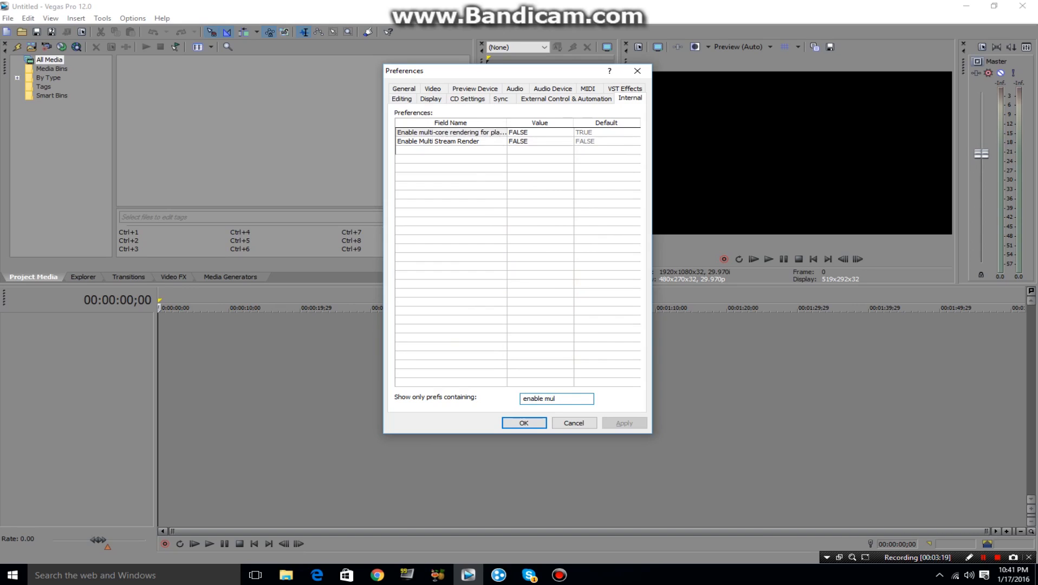
# Set Enable multi-core rendering for playback to FALSE and save the preferences
pyautogui.click(538, 132)
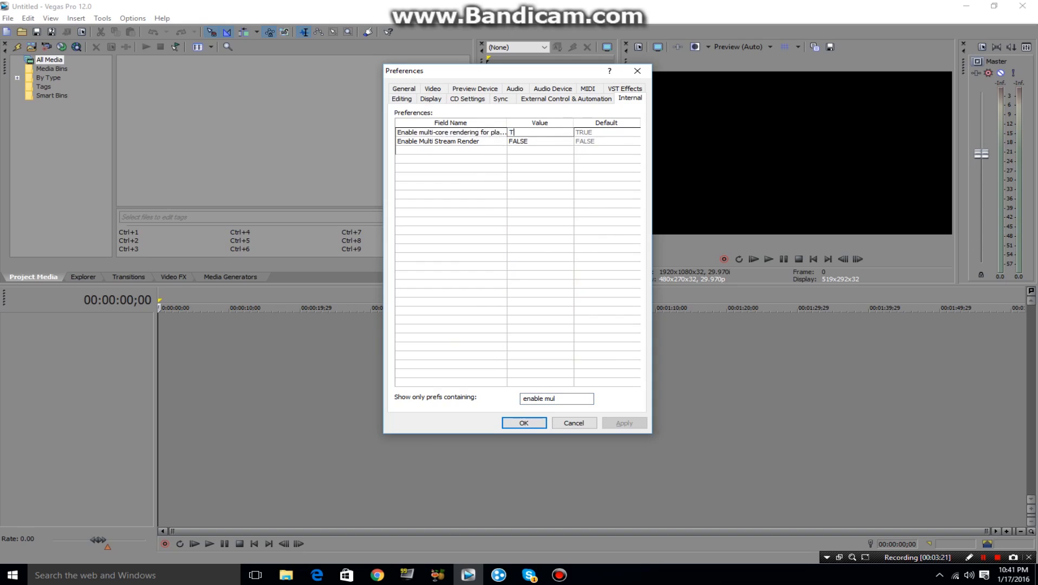
pyautogui.write('RUE')
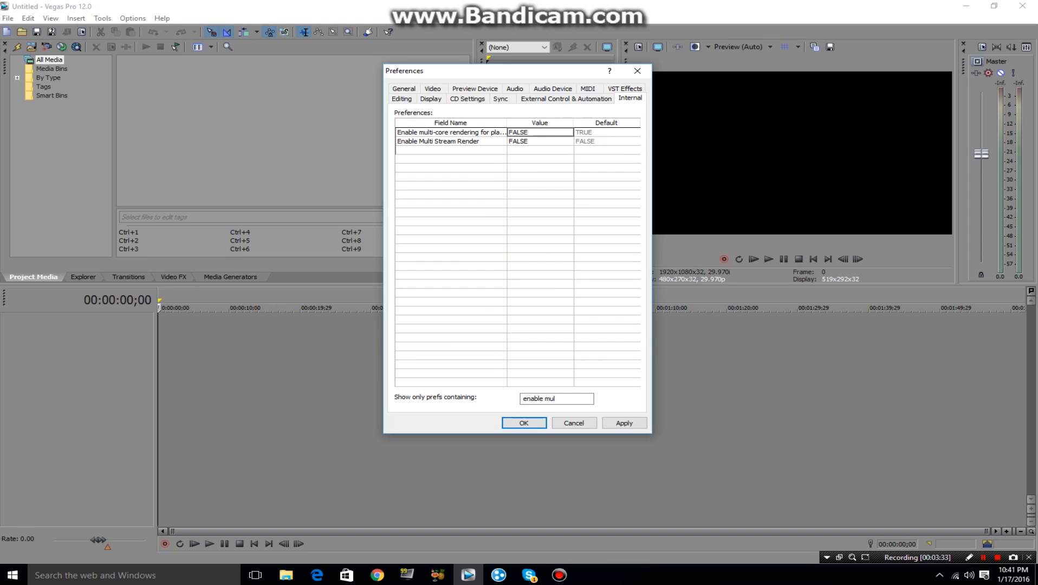
pyautogui.tripleClick(556, 397)
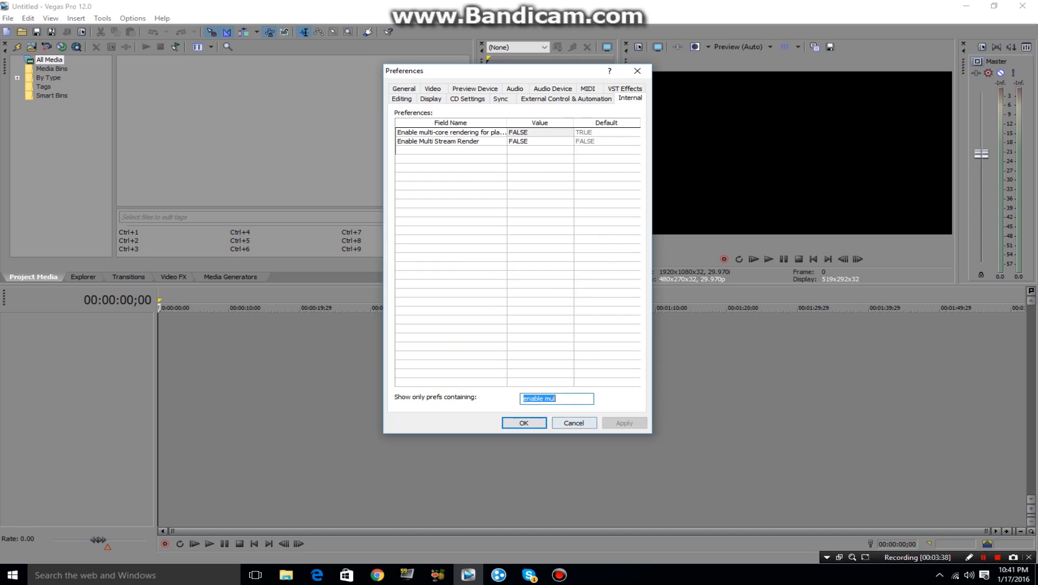
pyautogui.click(523, 422)
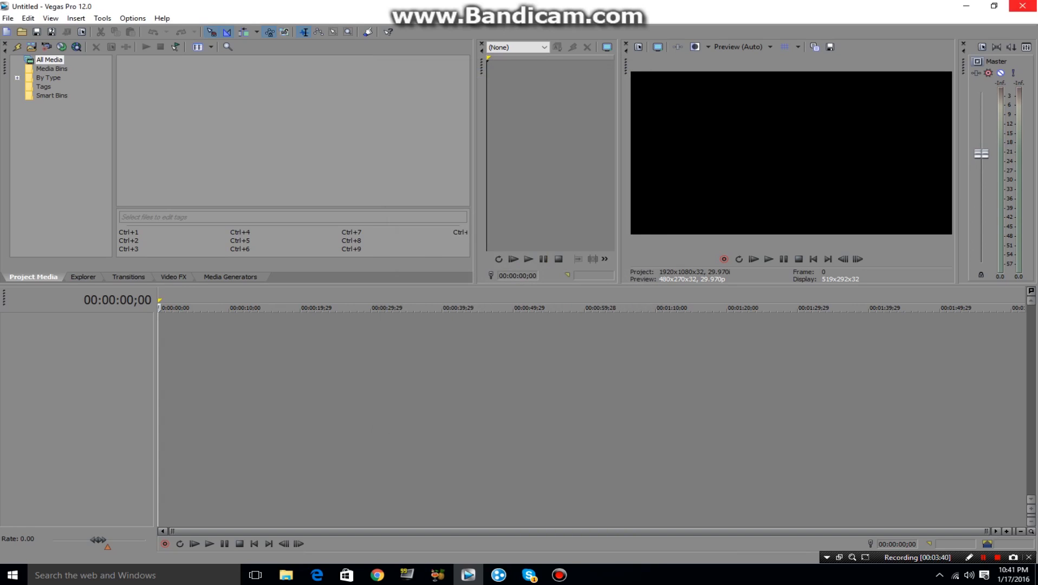